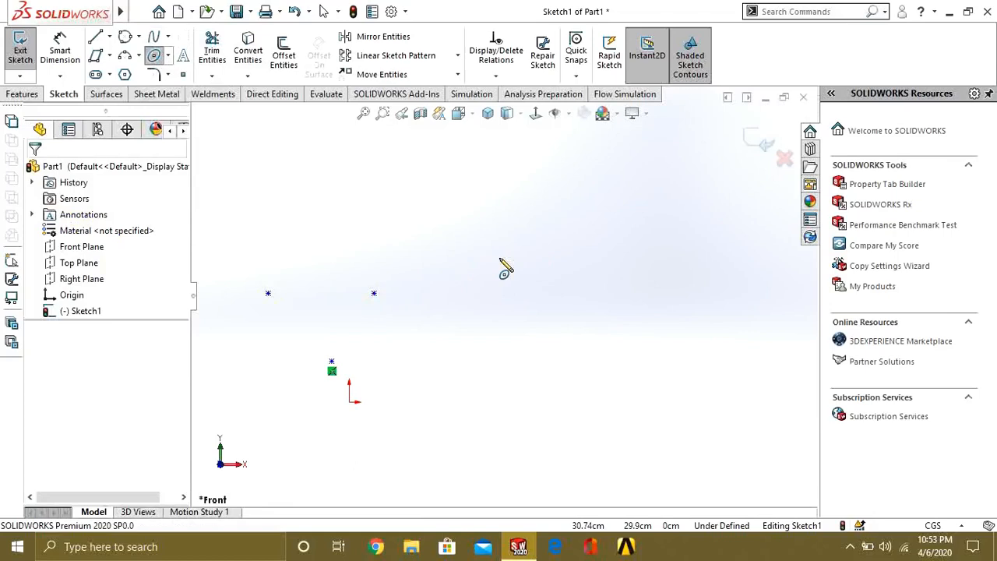
Sketch an ellipse above the points, dragging out both radii, then set them to 50 and 5
drag(497, 258, 610, 250)
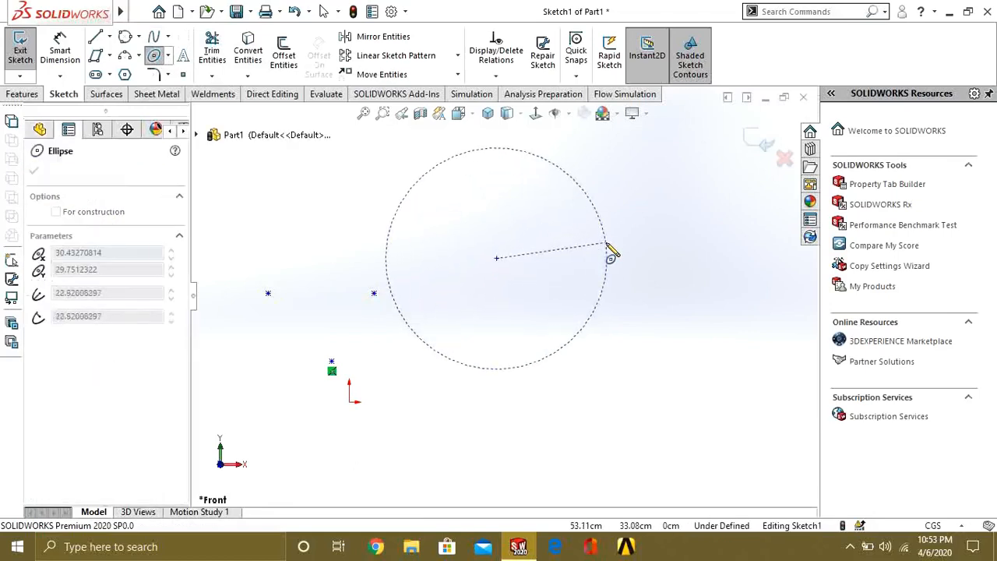
drag(612, 251, 611, 285)
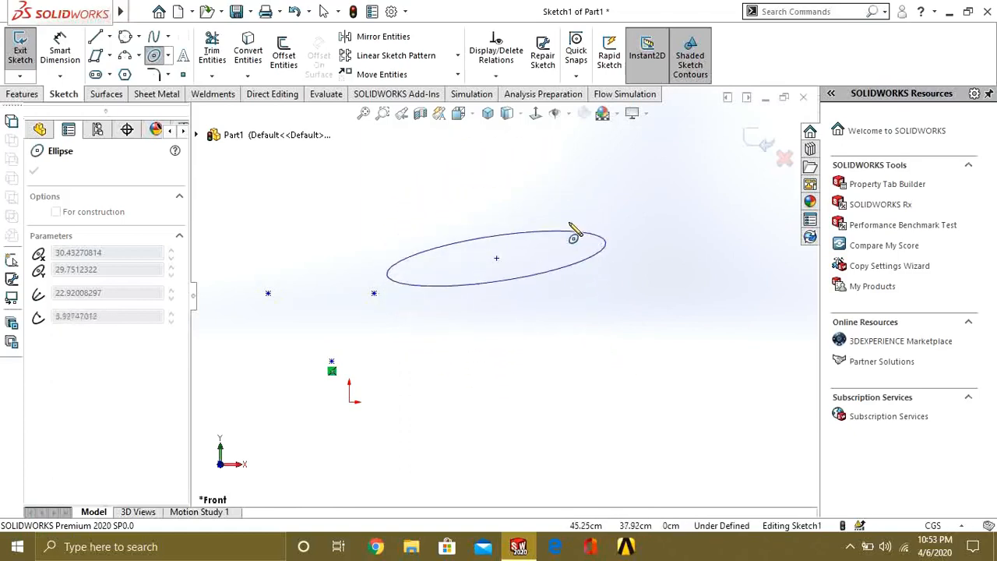
drag(572, 234, 631, 350)
text(5)
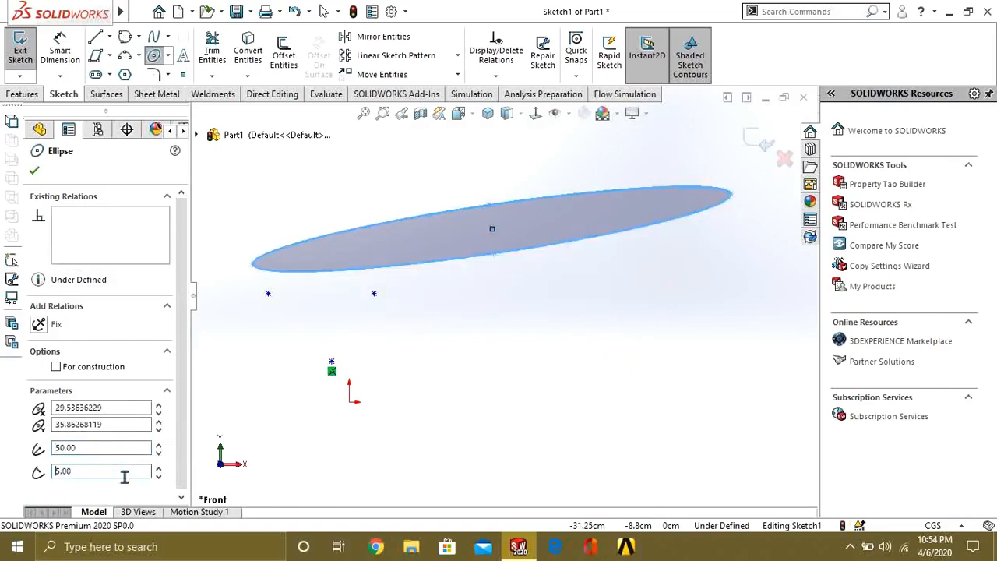
mouse_move(41, 240)
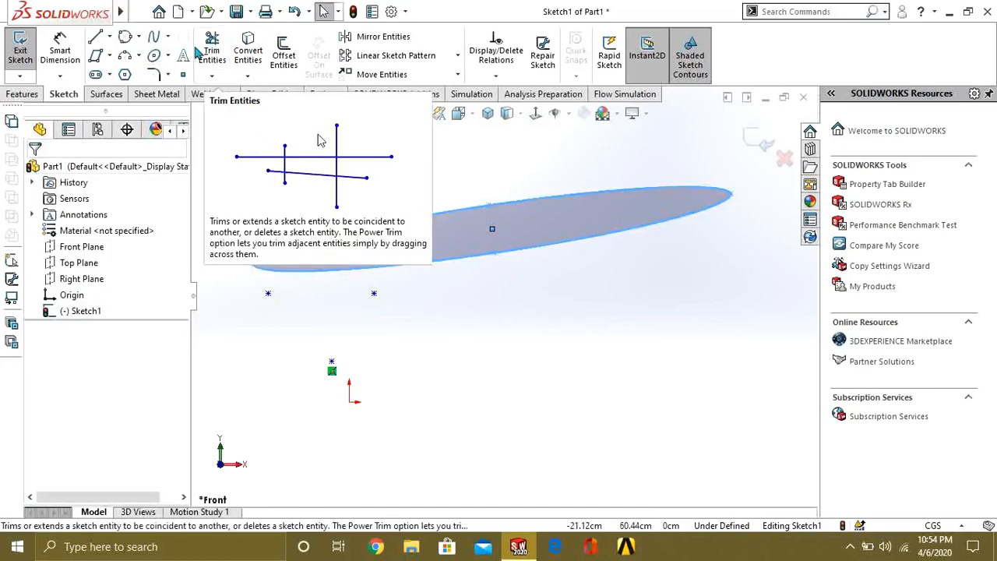
Trim away the ellipse and sketch a long straight slot above the points
click(211, 51)
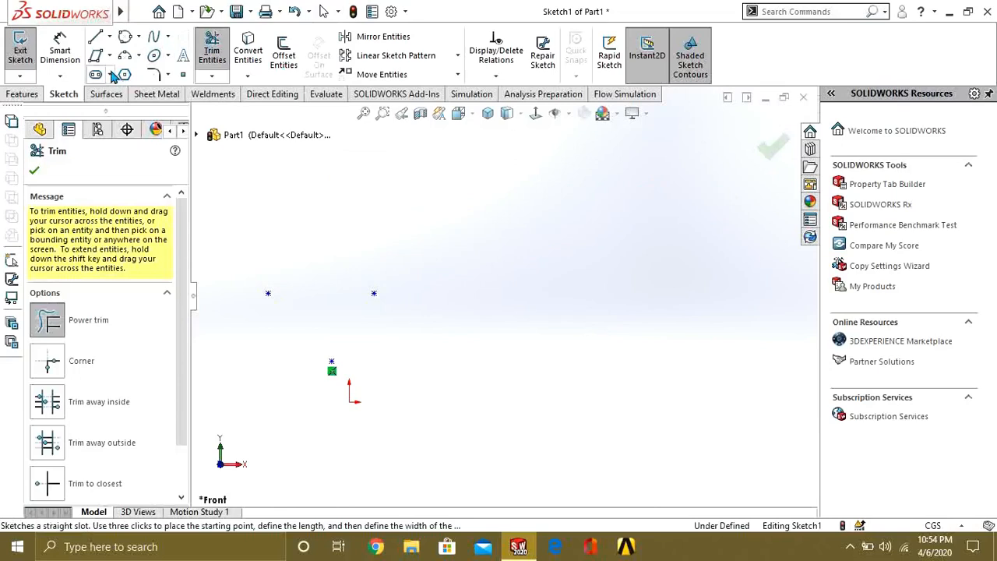
click(112, 74)
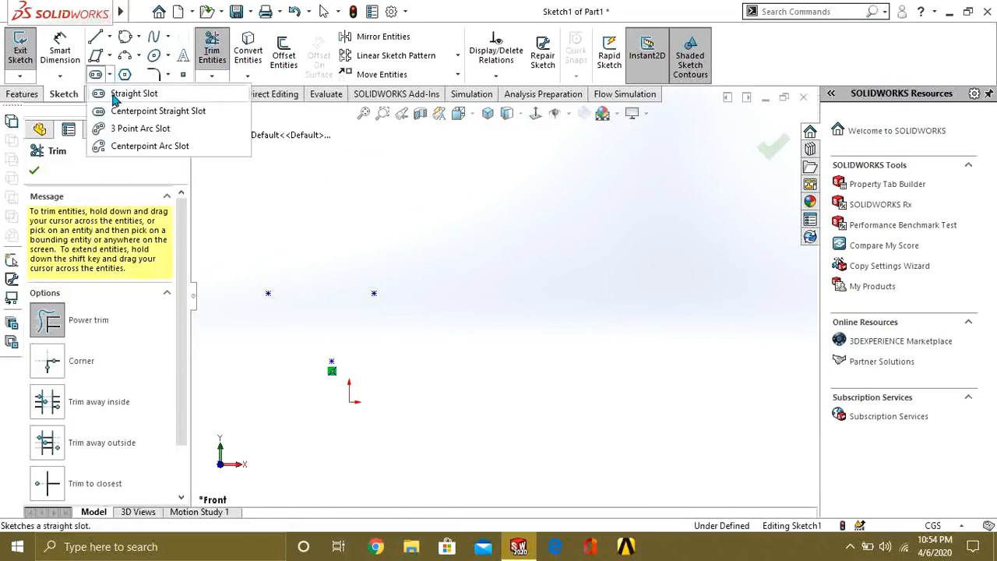
click(134, 93)
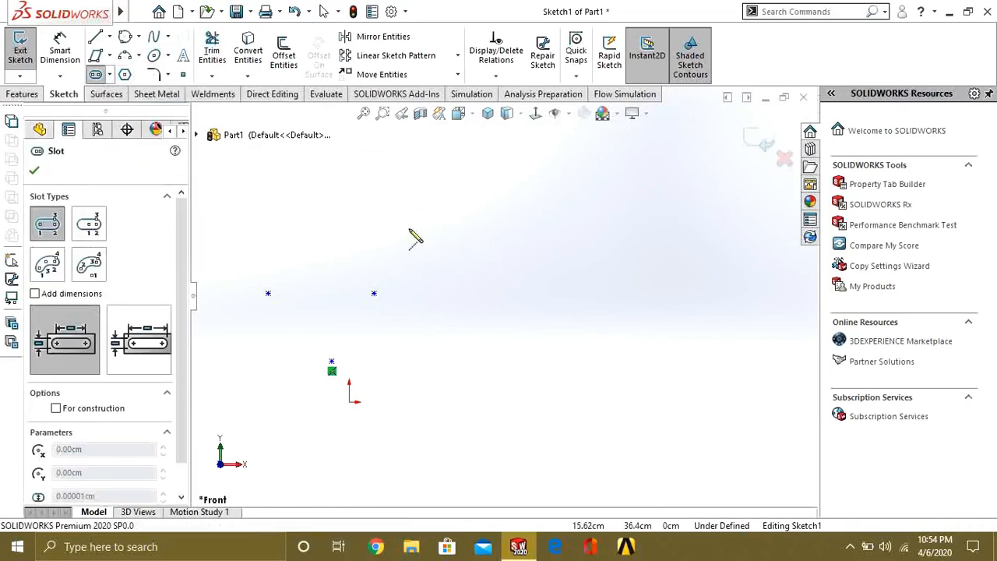
drag(415, 240, 647, 214)
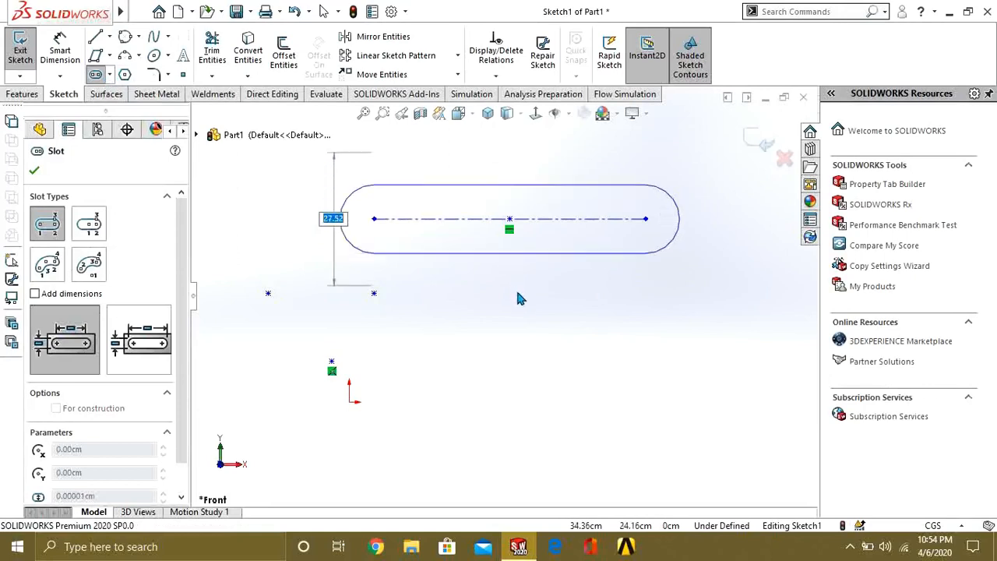
click(510, 218)
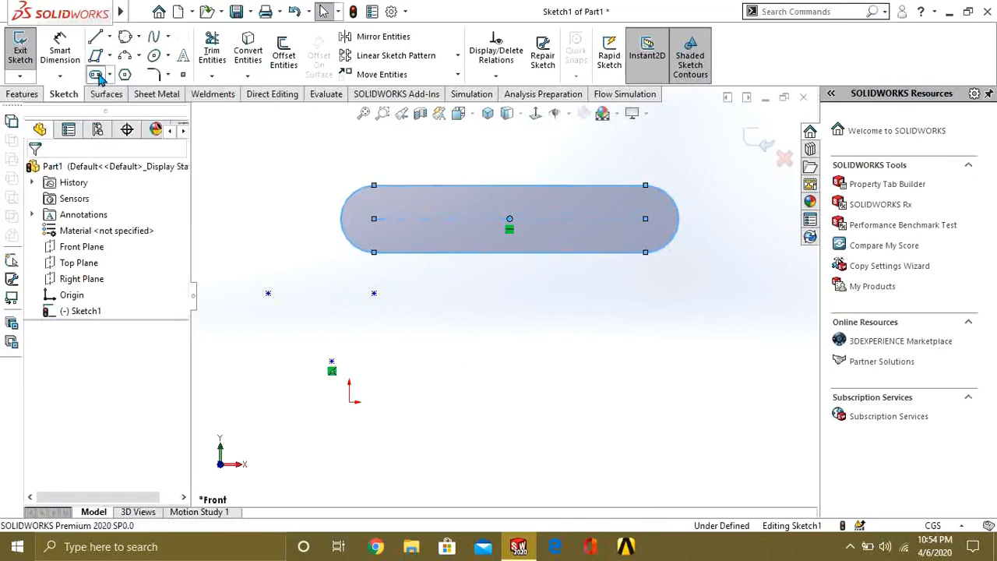
Sketch a second, smaller straight slot with a 5 cm width
click(95, 74)
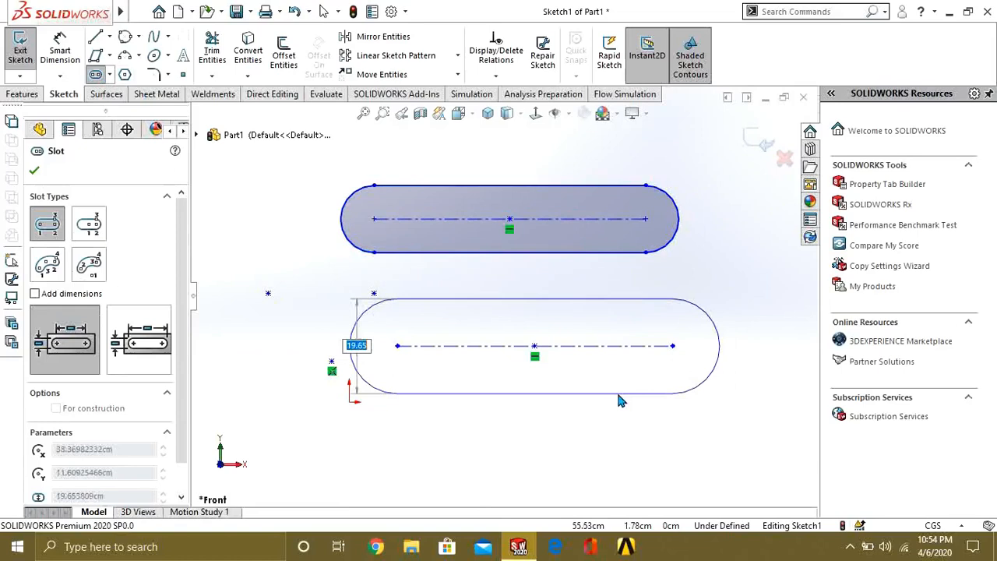
click(535, 346)
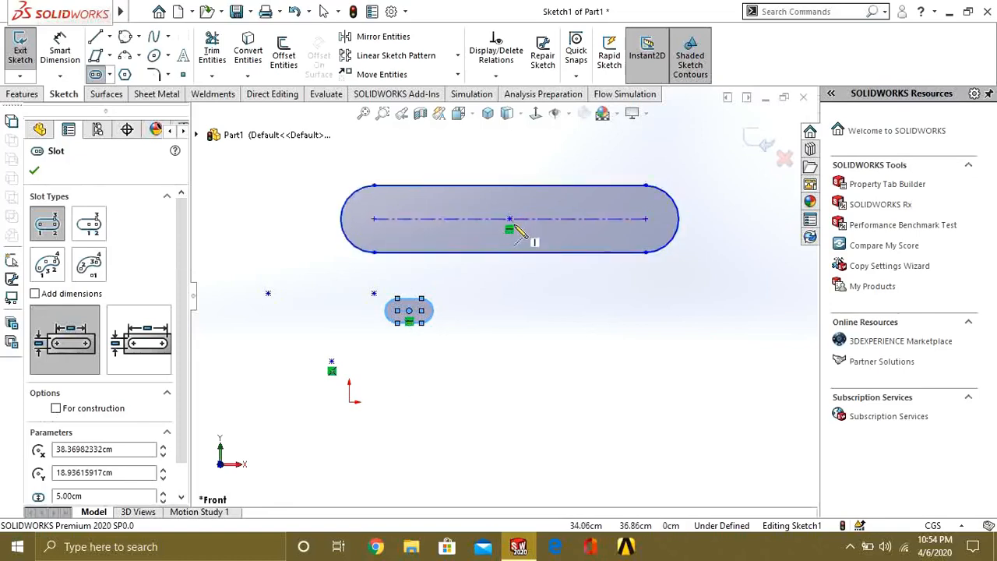
mouse_move(49, 224)
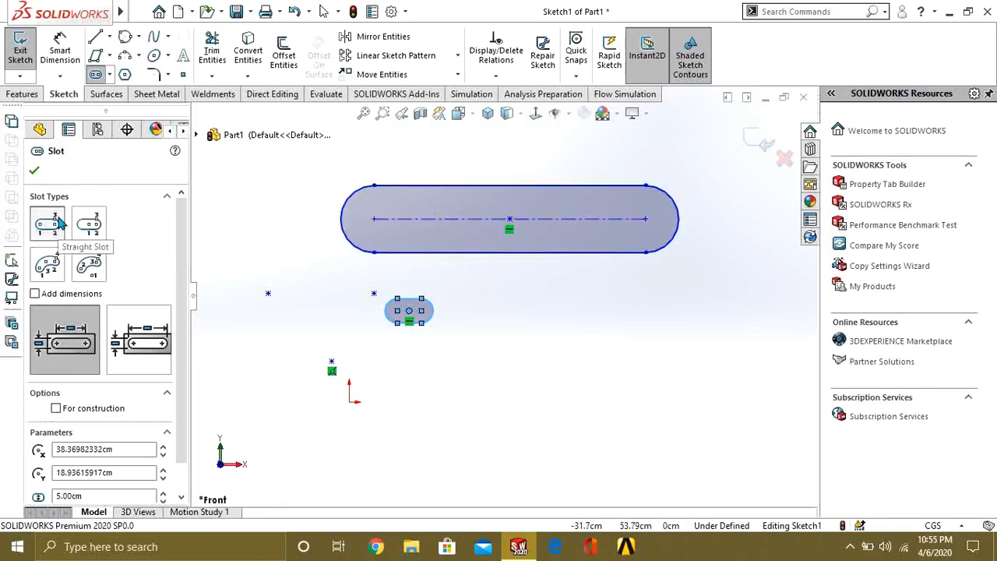
mouse_move(88, 225)
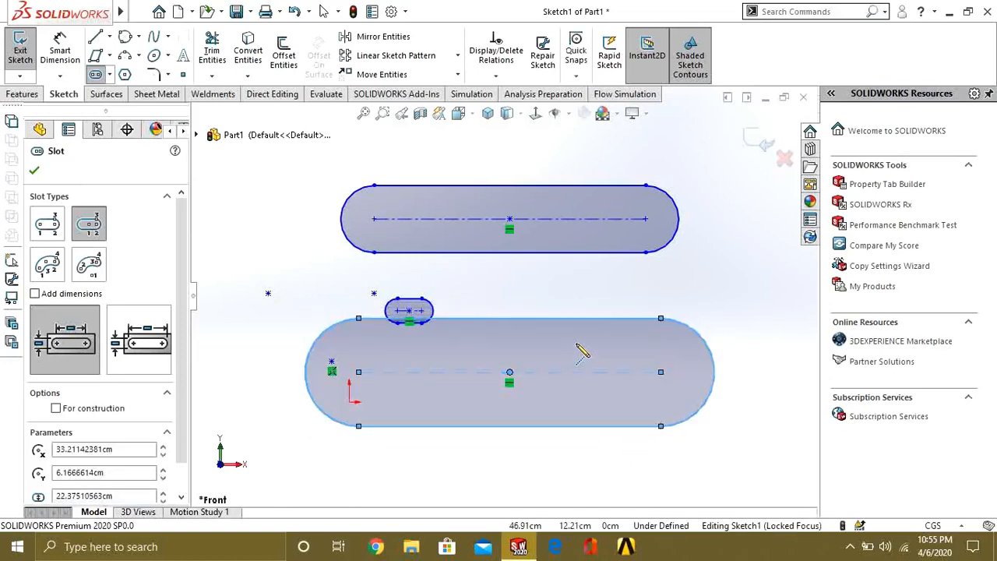
mouse_move(60, 51)
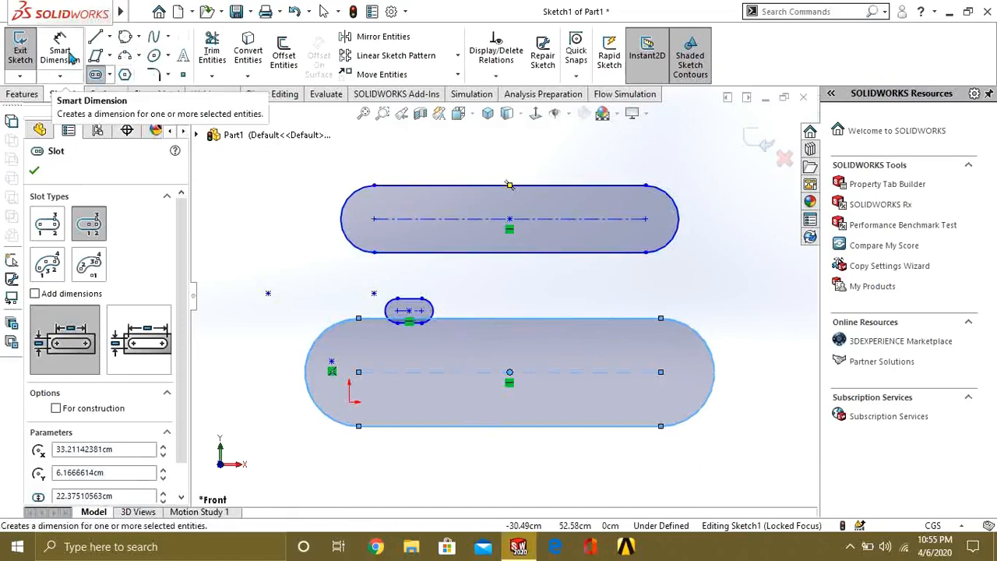
Trim away all the slots so only the sketch points remain
click(212, 51)
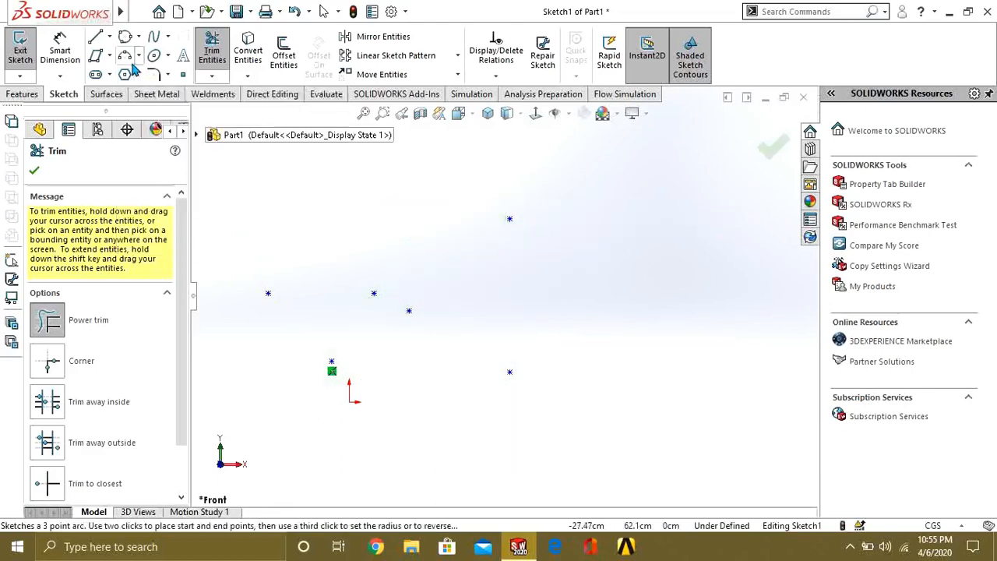
Sketch a six-sided polygon right of the points and resize it down by dragging
click(125, 74)
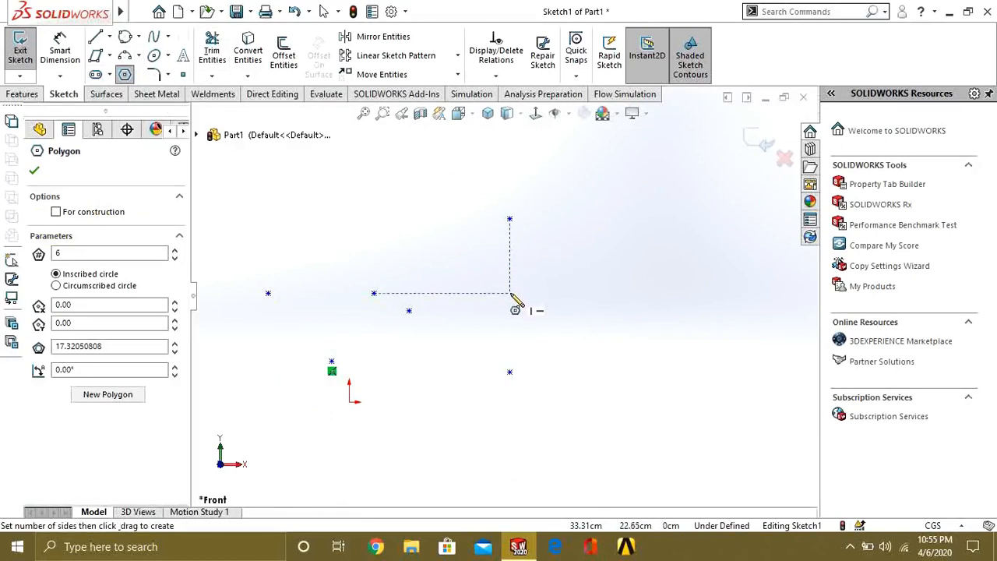
drag(510, 304, 653, 303)
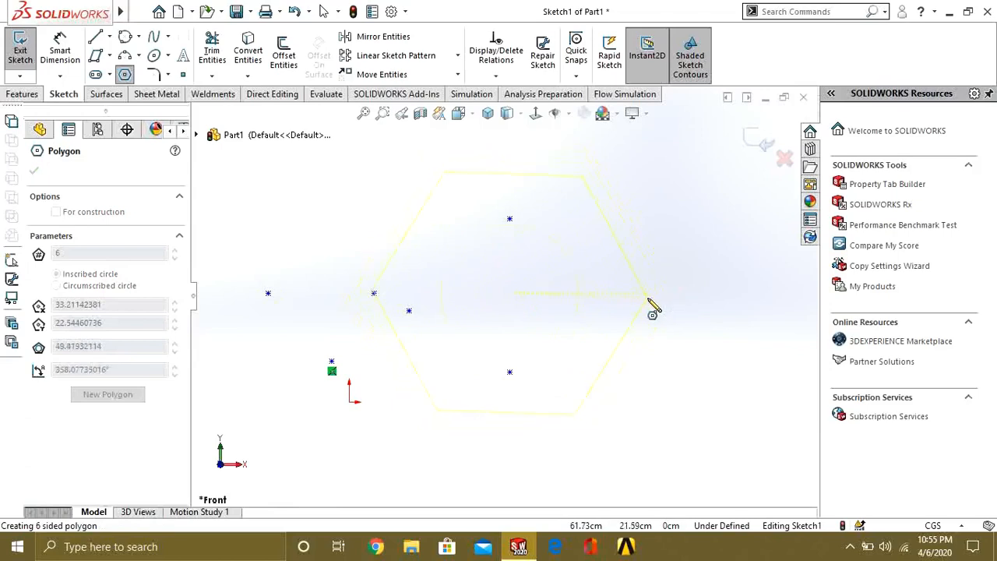
drag(651, 304, 565, 312)
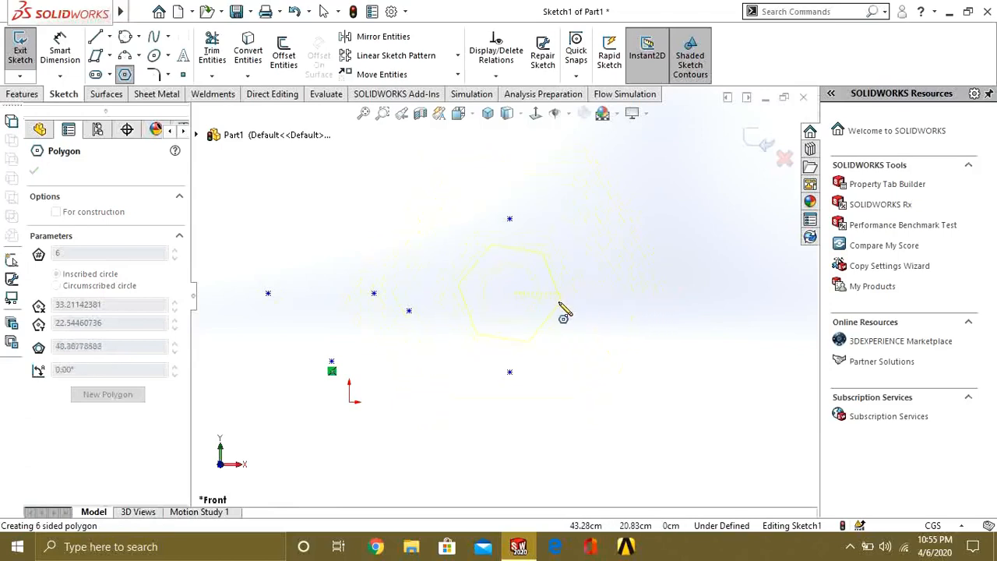
drag(565, 316, 647, 304)
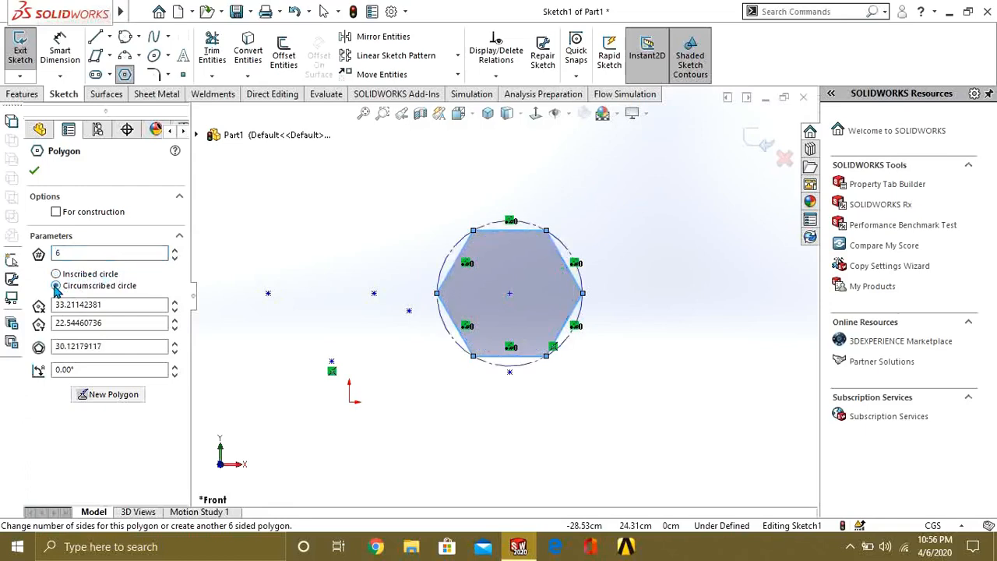
Size the hexagon by a 60 circumscribed circle, make it construction geometry, then trim the sketch clear
click(56, 285)
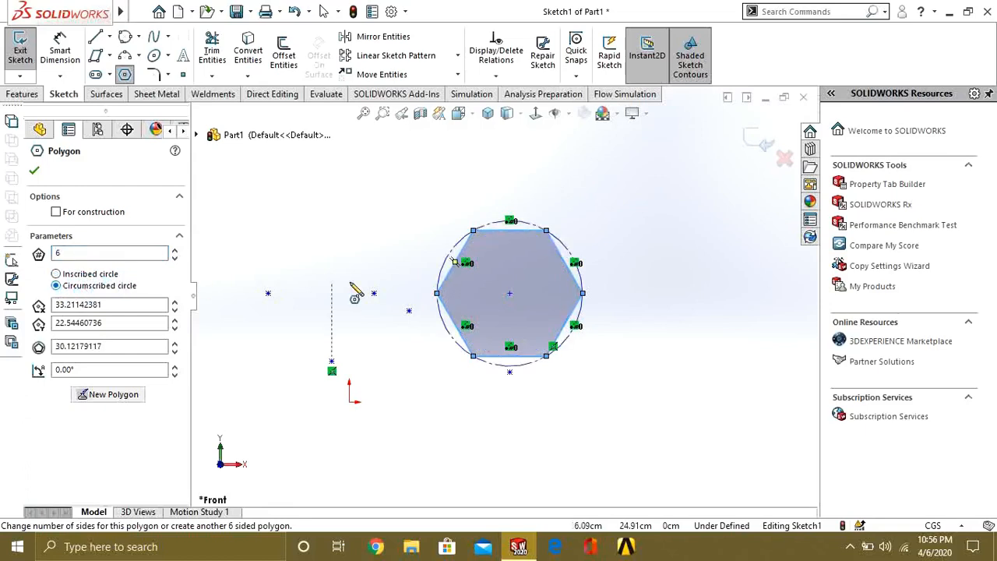
click(101, 346)
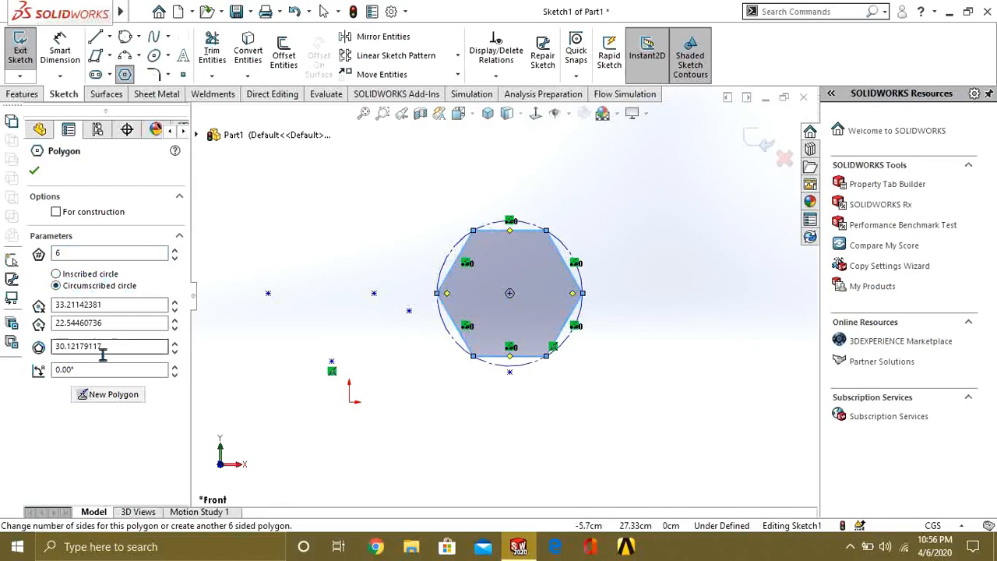
text(60.00)
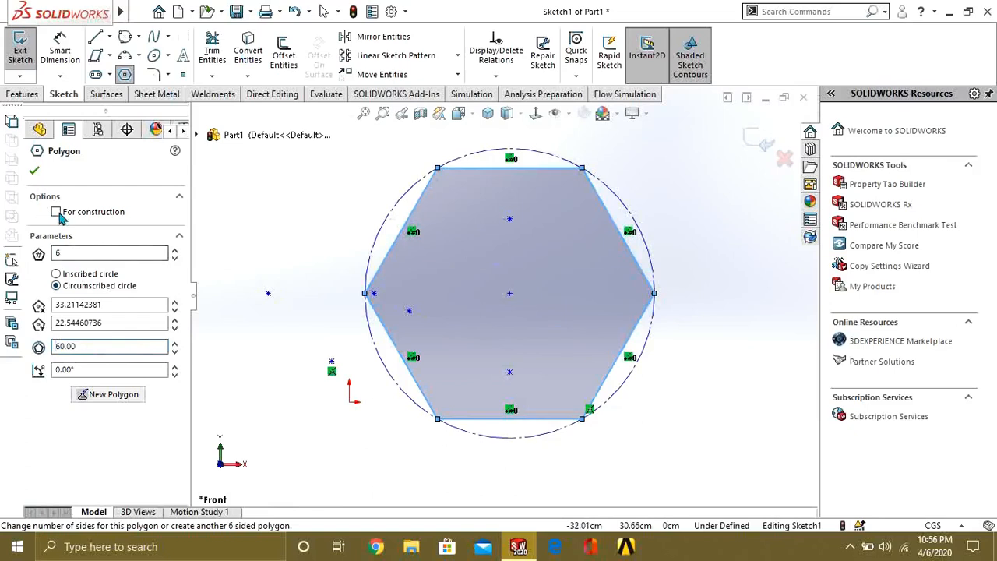
click(55, 212)
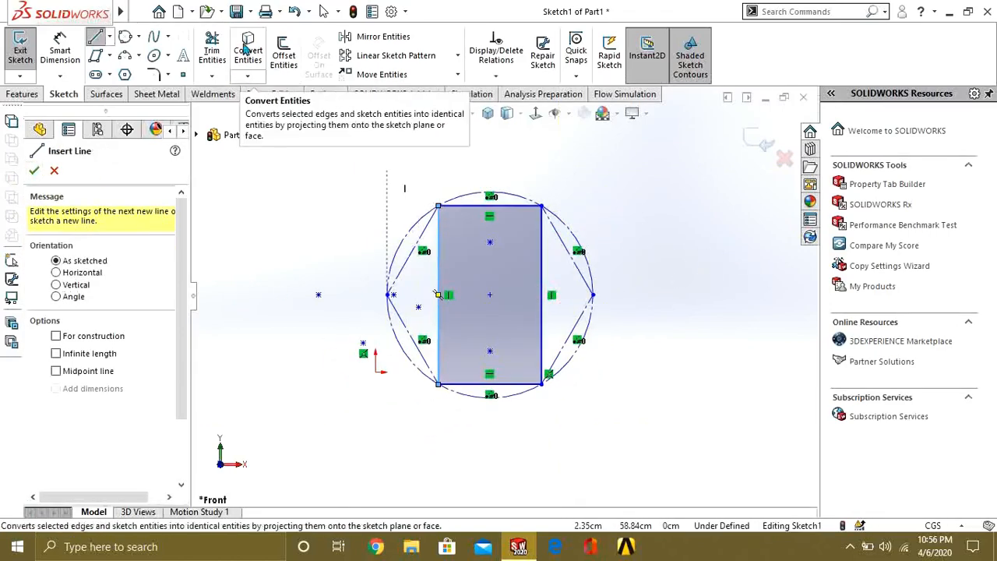
click(212, 50)
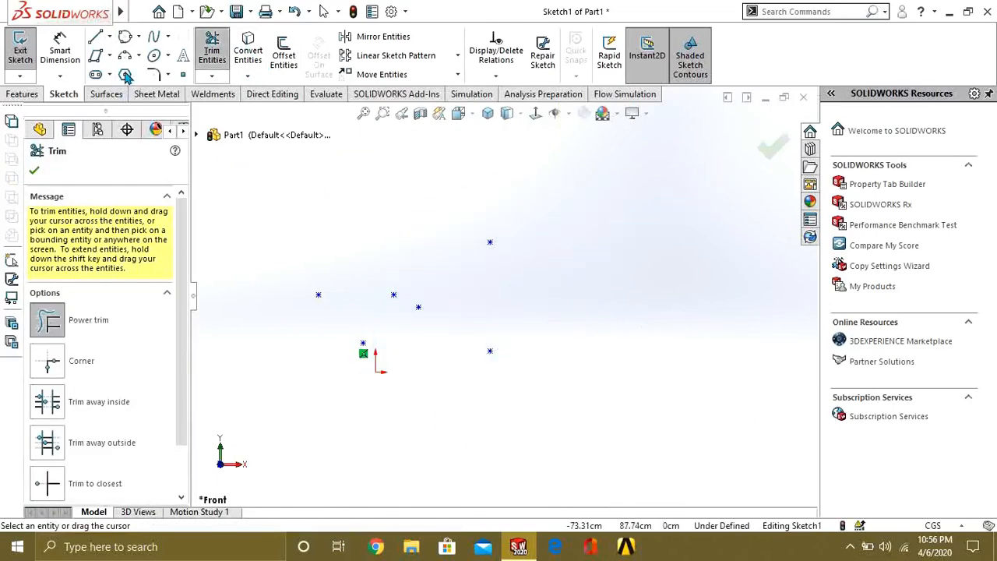
Sketch a new polygon and step its side count through 5, 6 and 4 to finish as an octagon
click(125, 75)
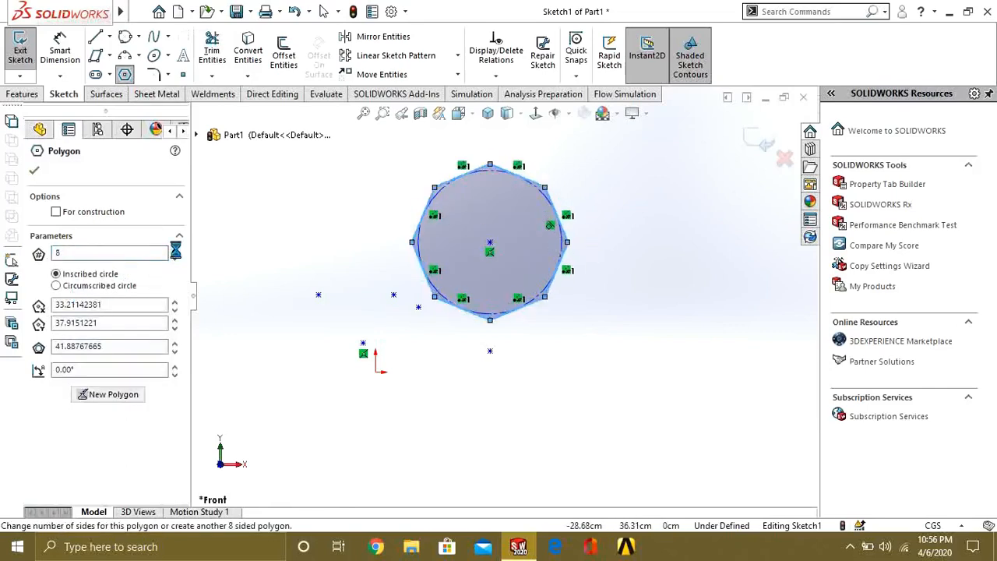
click(175, 248)
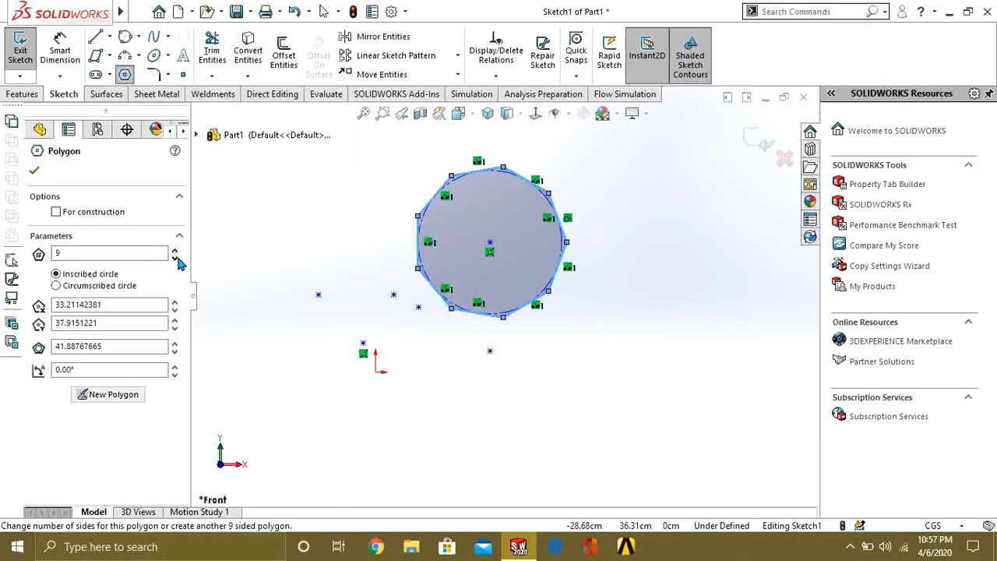
click(175, 265)
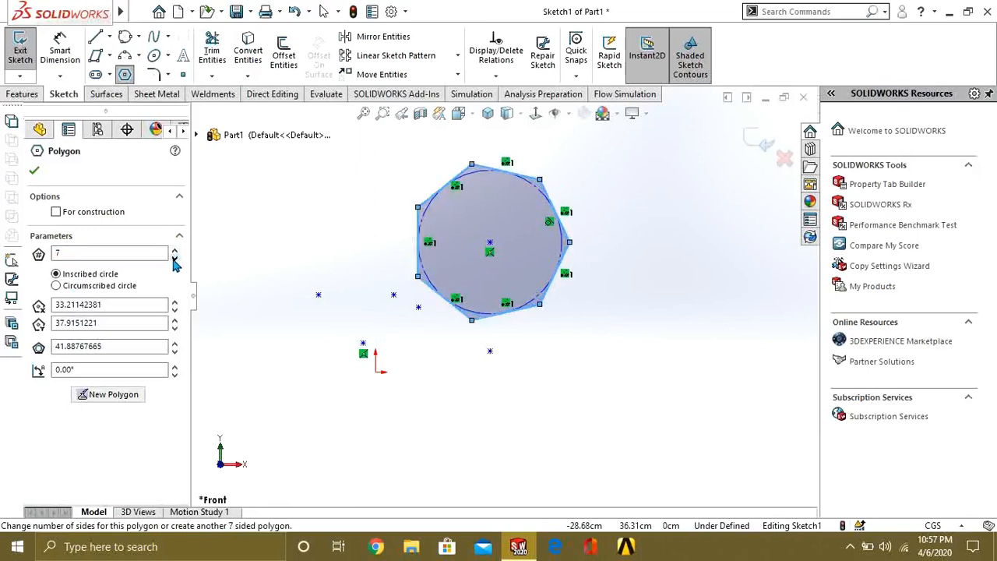
click(175, 258)
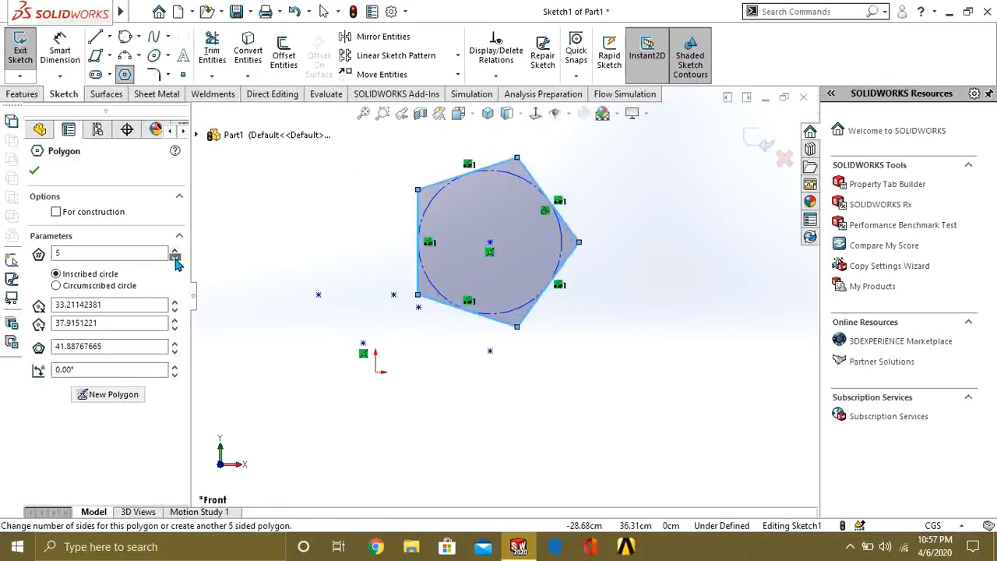
click(176, 253)
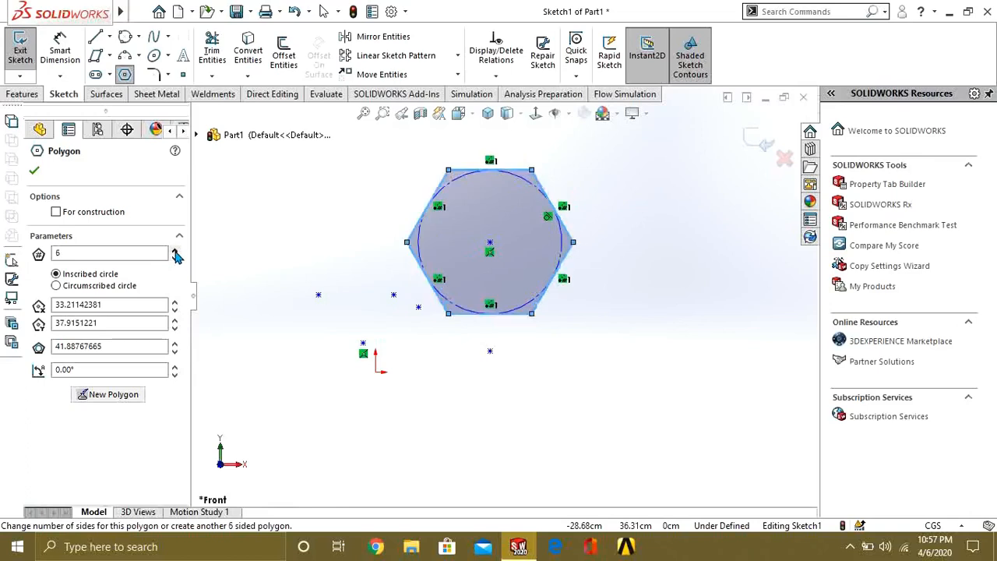
click(174, 259)
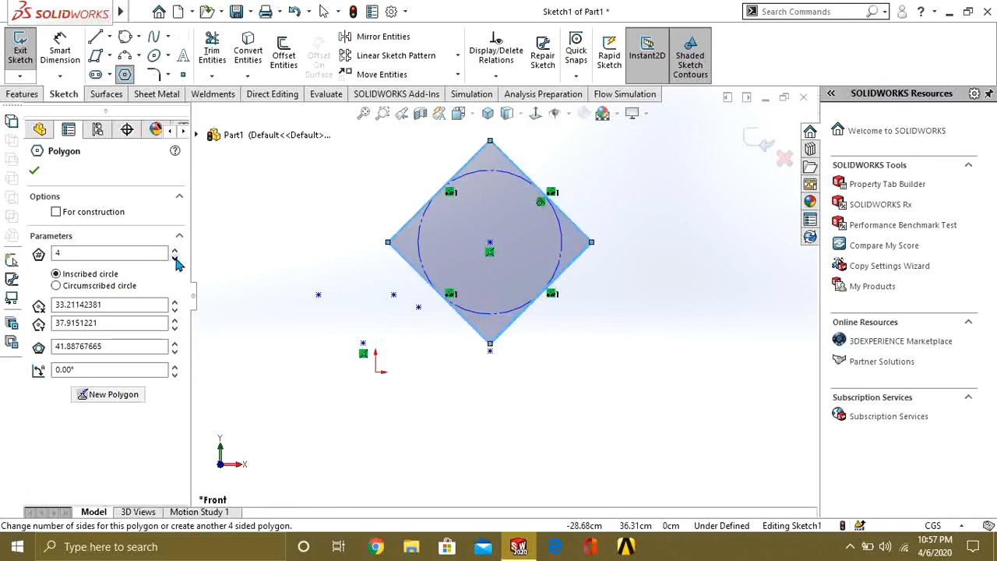
click(175, 259)
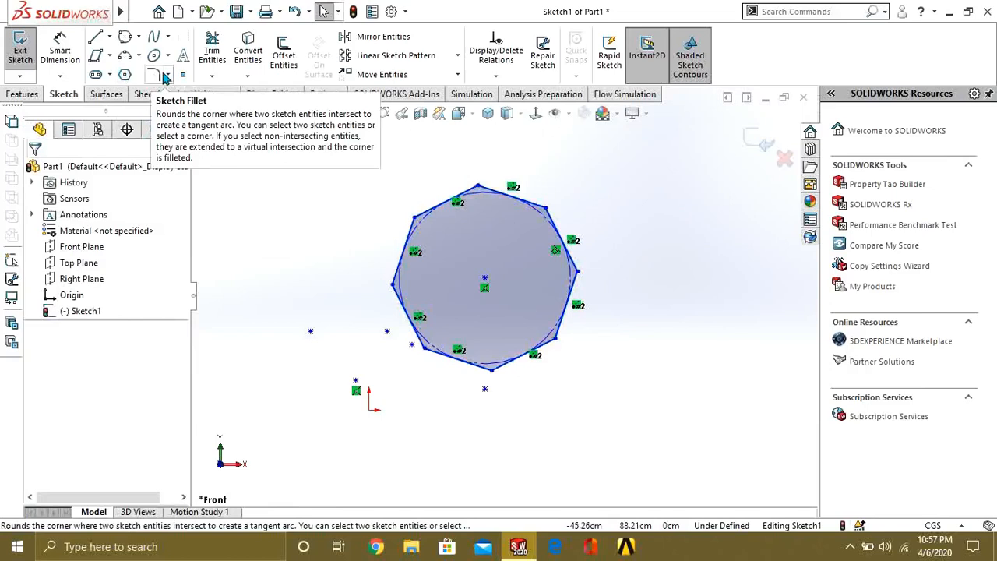
Apply 5 cm sketch fillets to several corners of the octagon
click(157, 74)
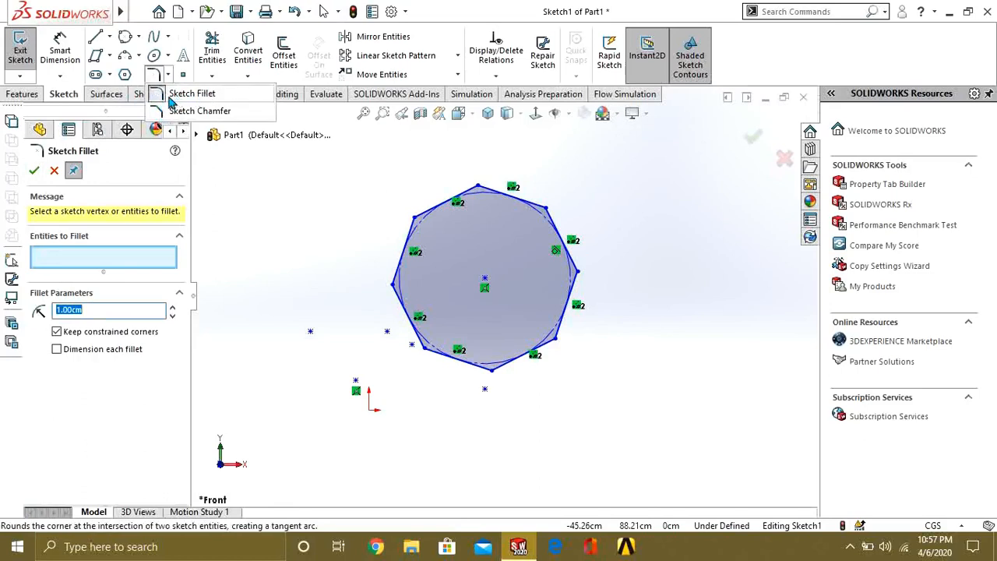
mouse_move(190, 109)
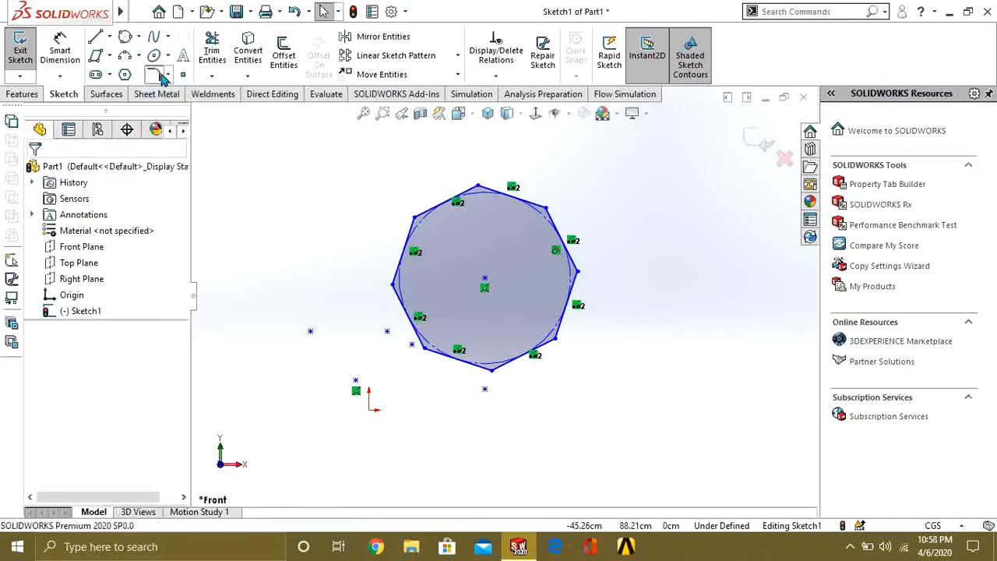
click(150, 74)
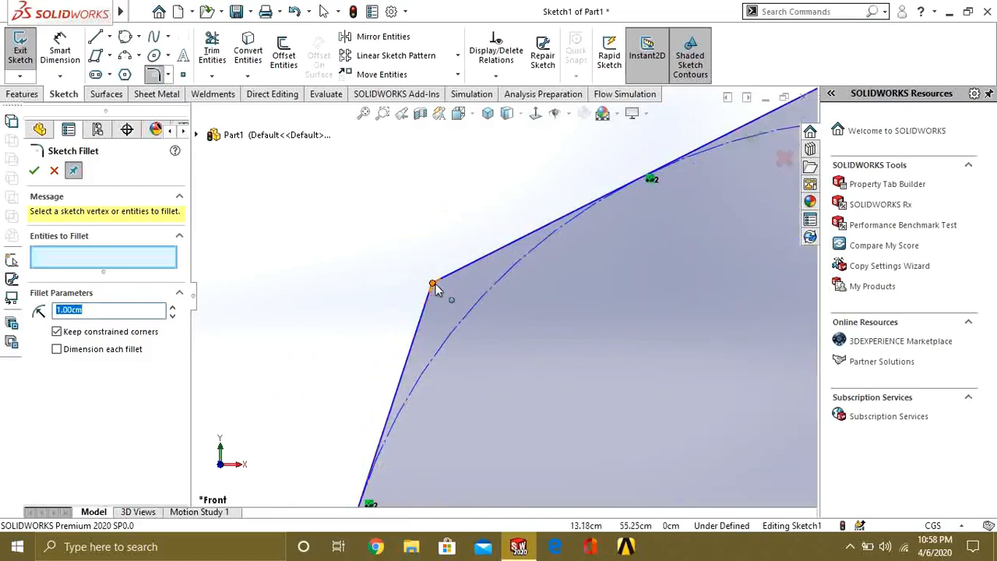
click(434, 285)
text(5)
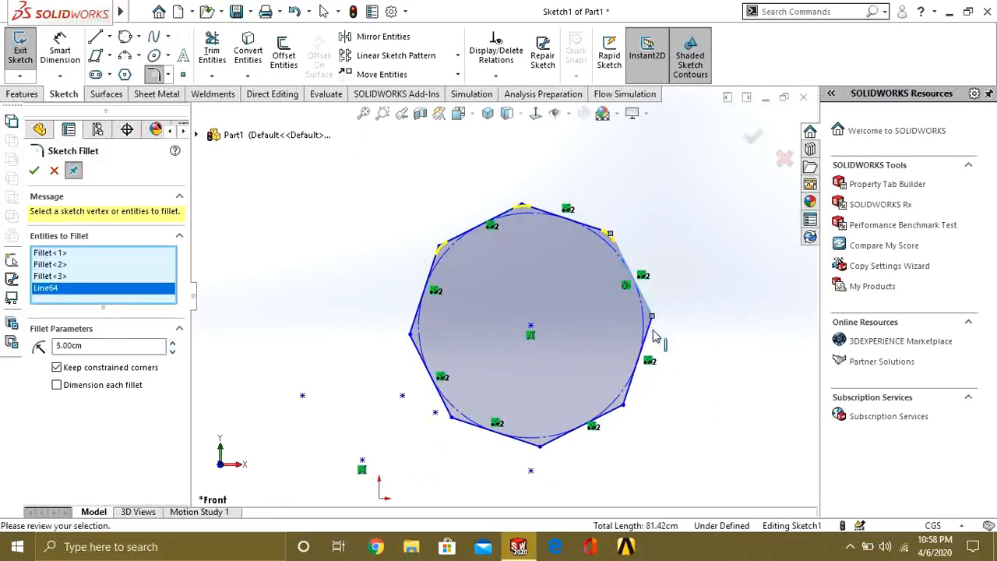
click(639, 397)
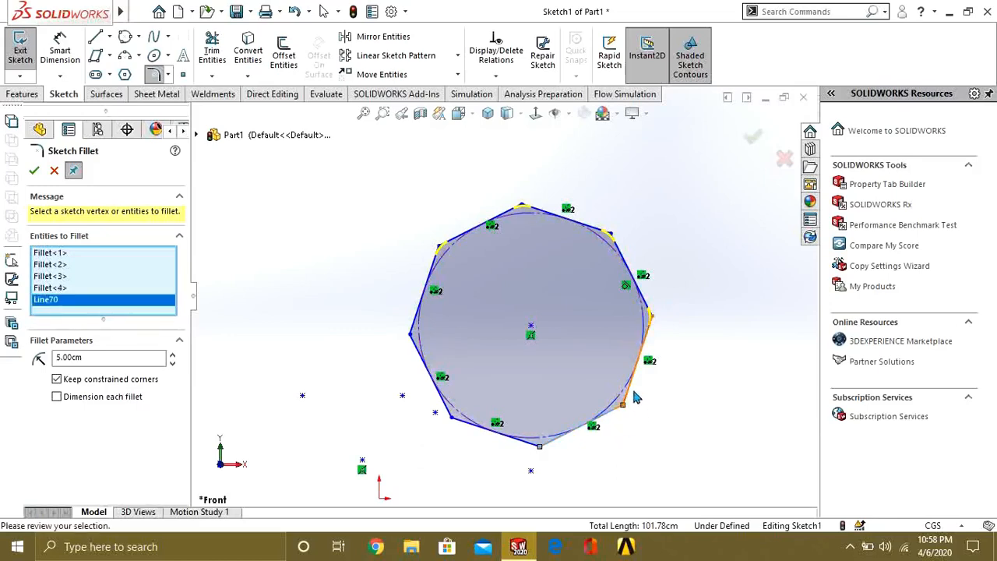
click(542, 433)
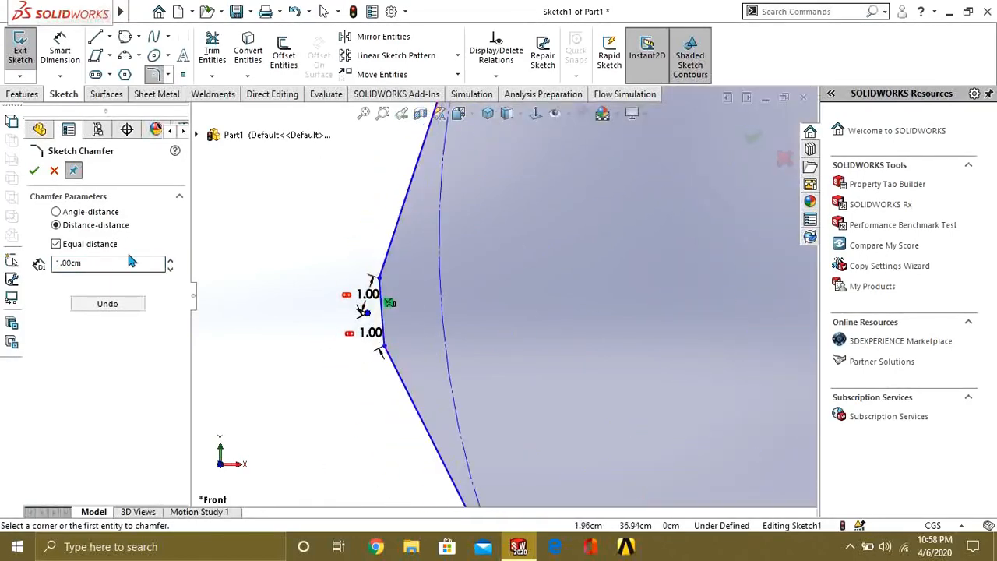
Set the equal-distance chamfer to 5 cm and apply it to the polygon's left corner
text(6.00cm)
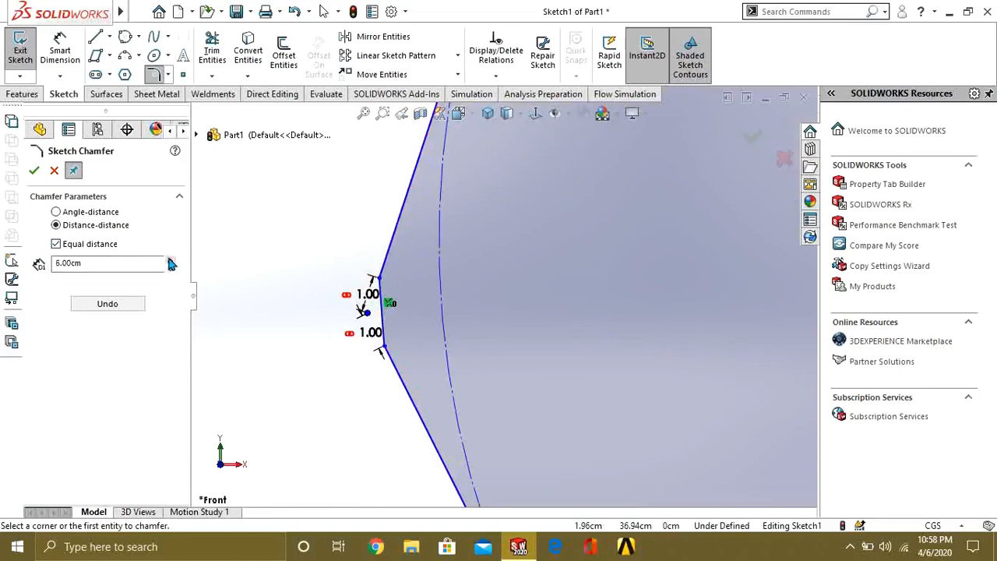
click(171, 267)
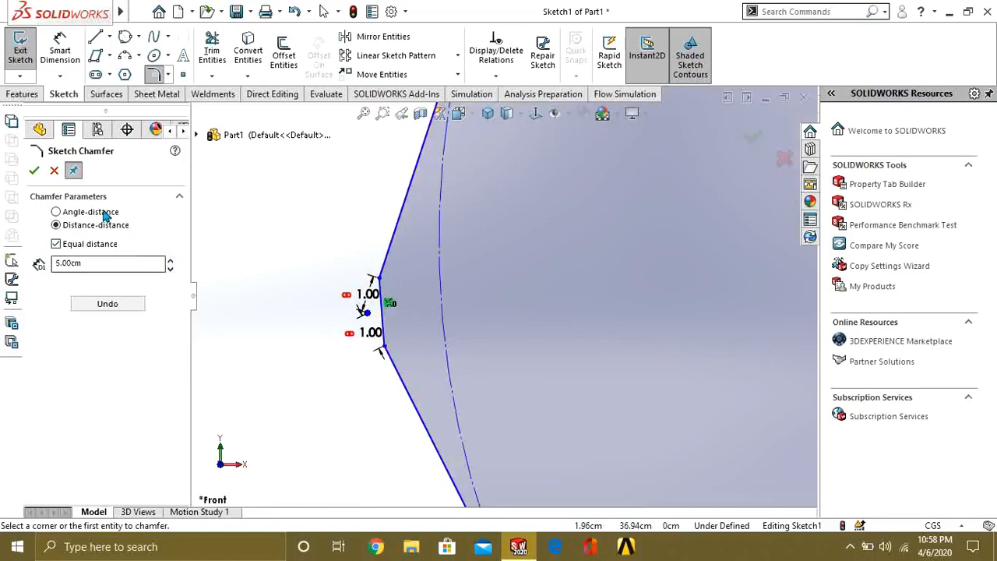
click(55, 212)
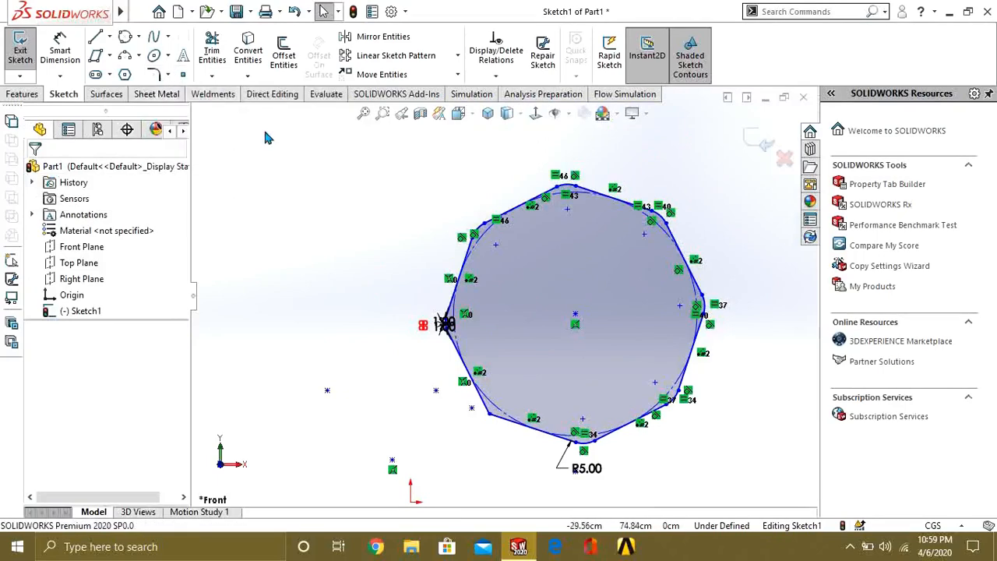
mouse_move(158, 73)
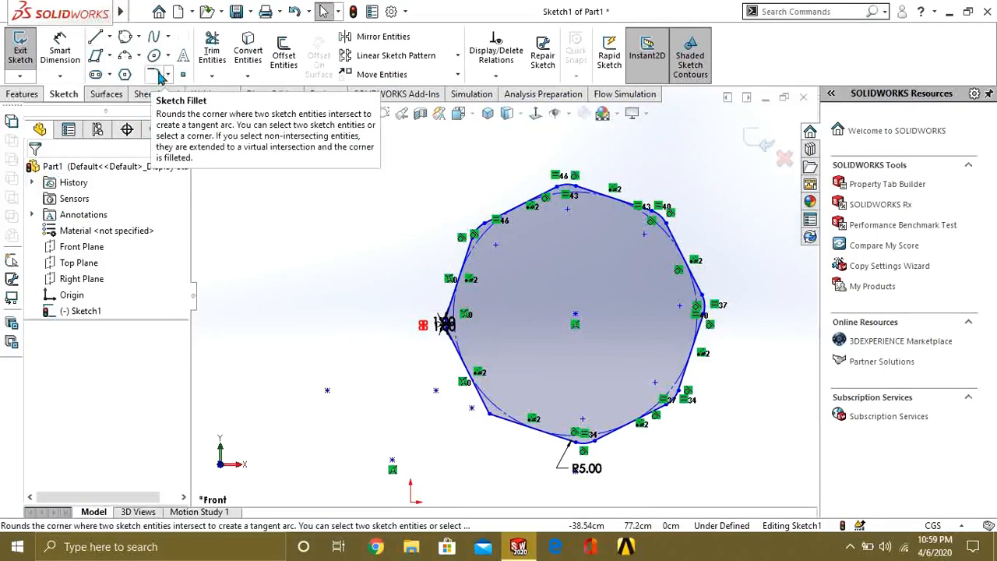
mouse_move(188, 74)
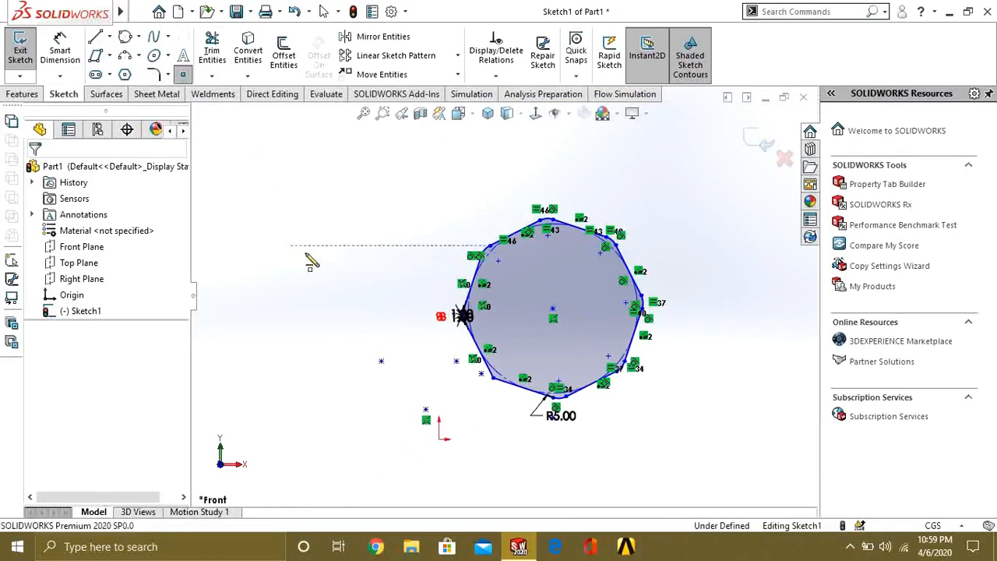
Place a standalone sketch point beside the polygon
click(438, 211)
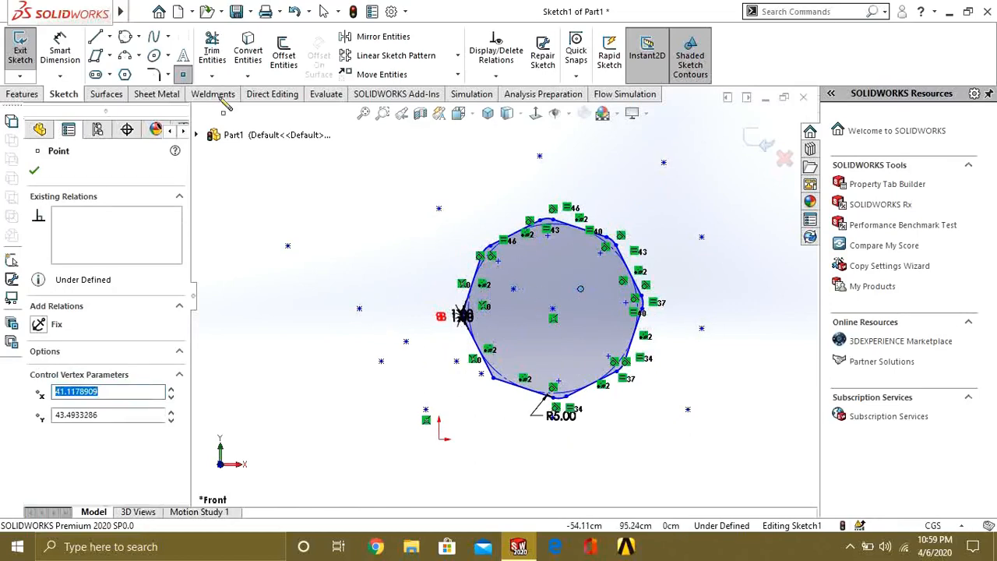
mouse_move(520, 302)
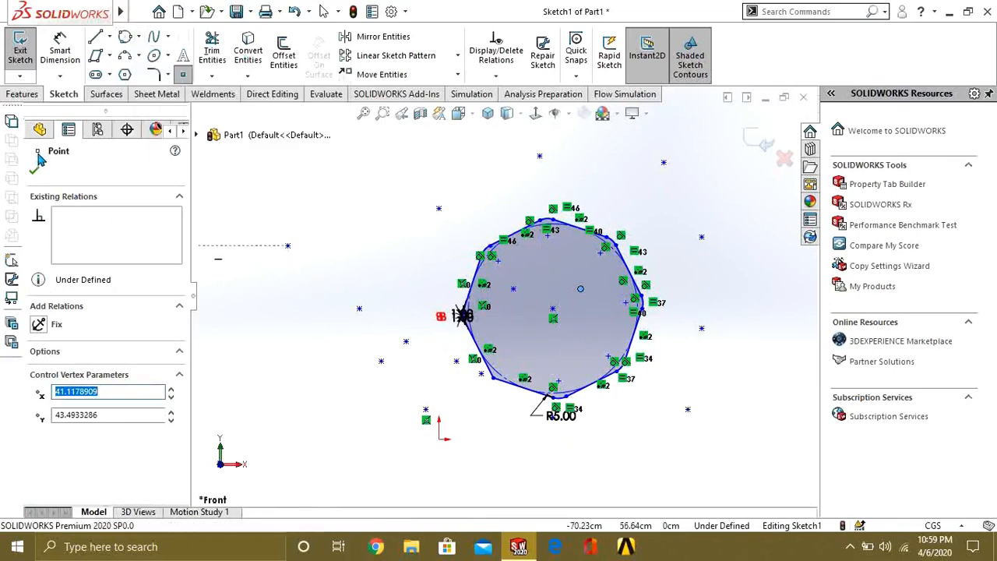
mouse_move(212, 51)
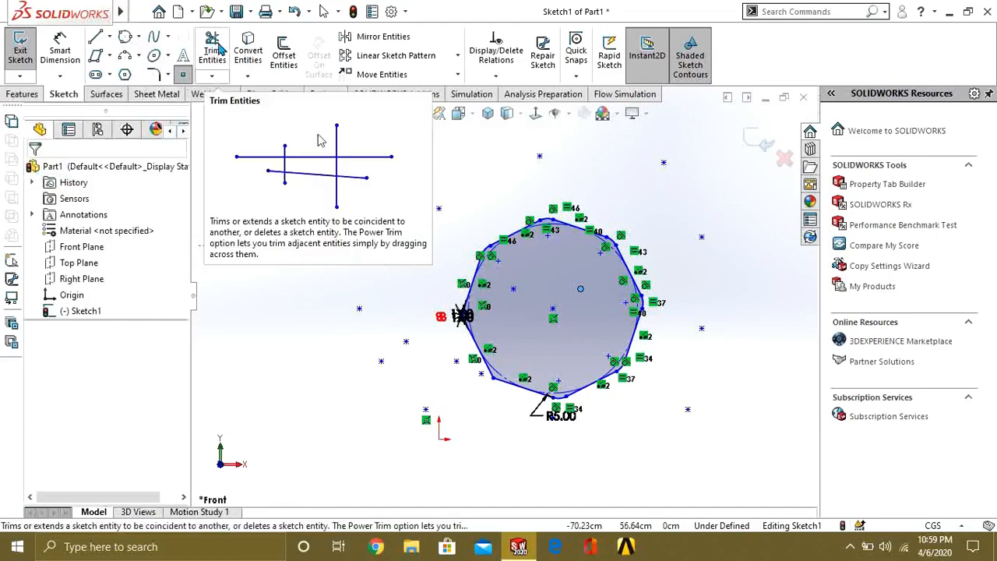
Power-trim most of the octagon, keeping its lower edges and a short top arc
click(211, 50)
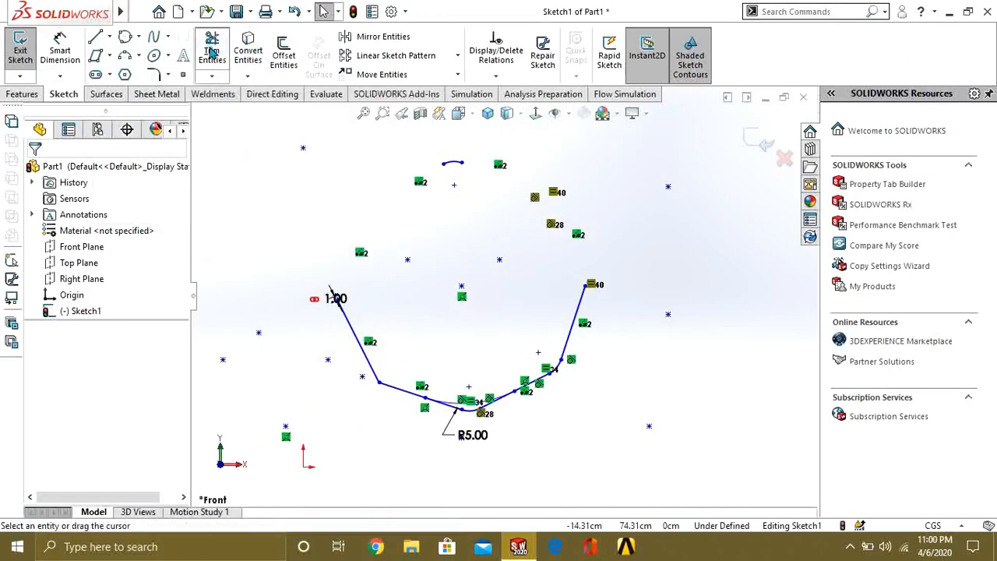
click(211, 51)
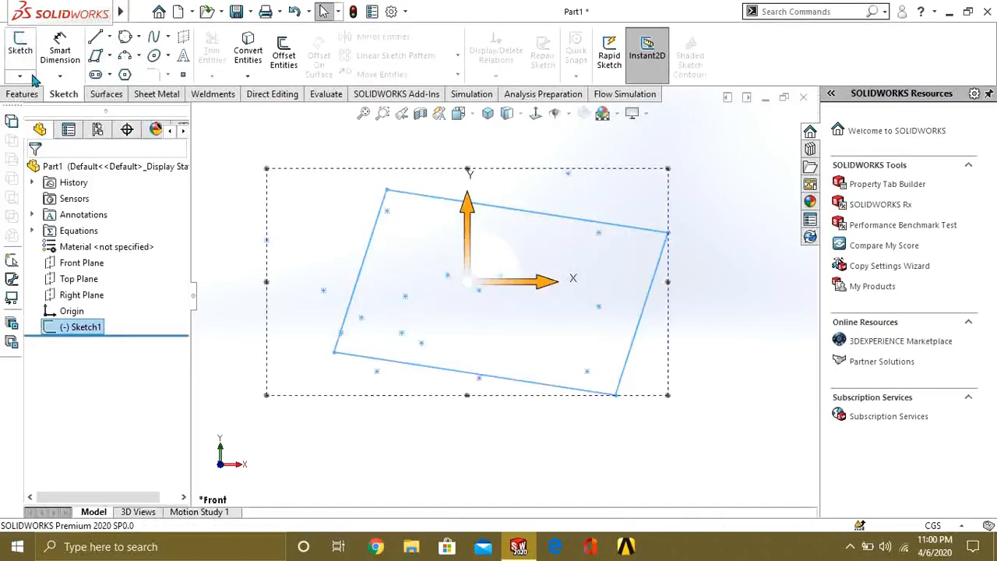
Extrude the rectangle sketch Blind to 19.60cm, creating Boss-Extrude1
click(23, 93)
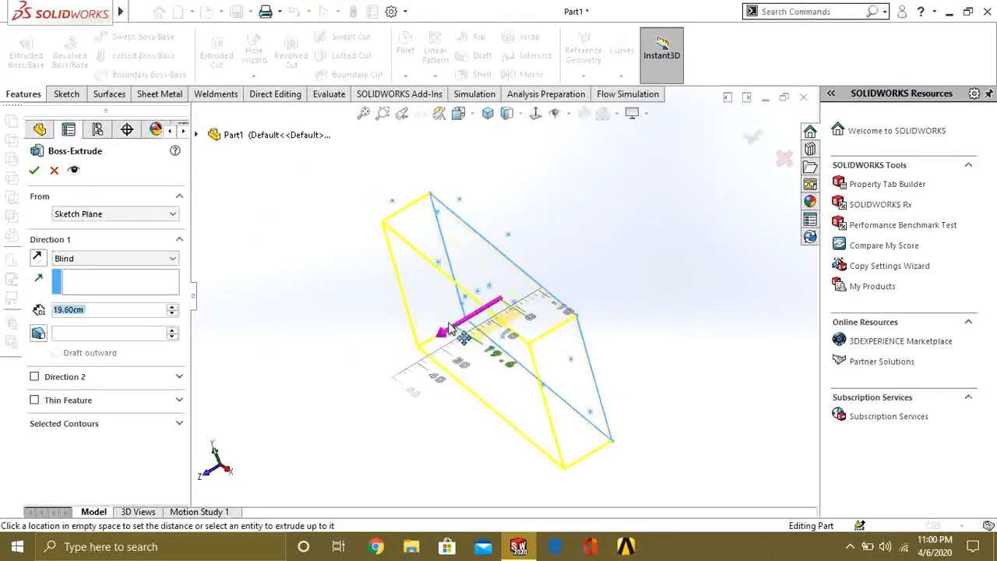
click(34, 170)
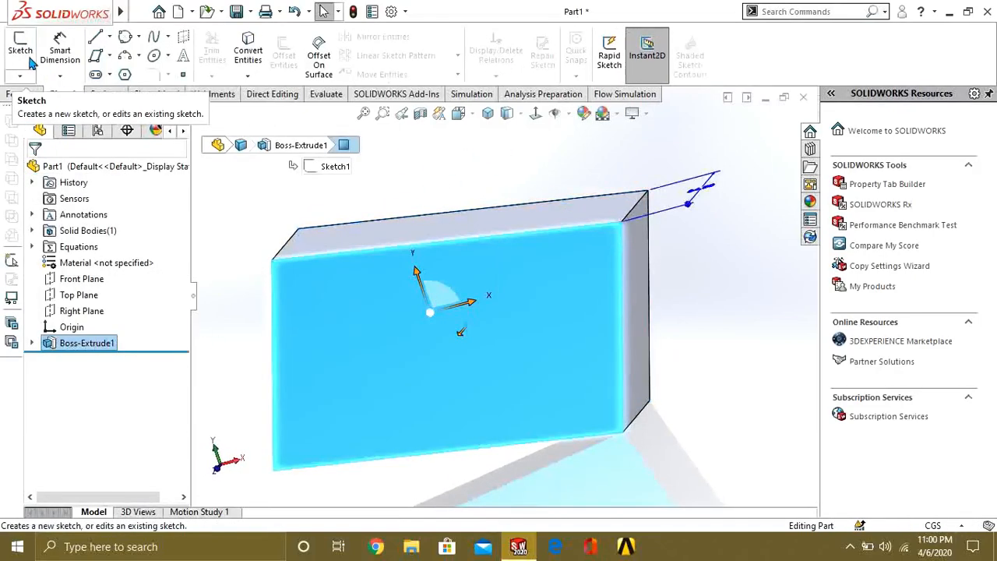
Sketch on the block's front face and project the Sketch2 circle into Sketch3 via Convert Entities
click(20, 49)
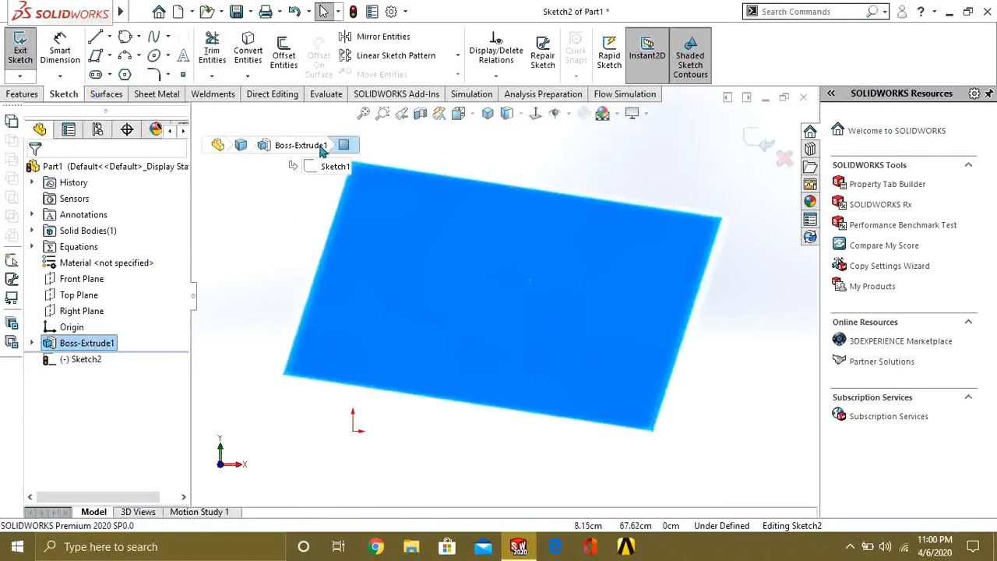
mouse_move(535, 114)
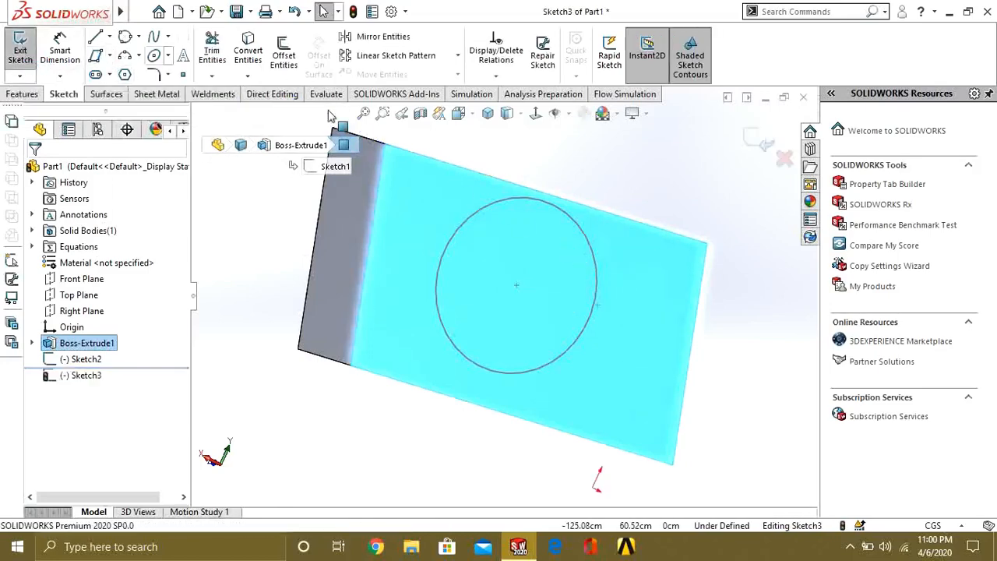
click(247, 50)
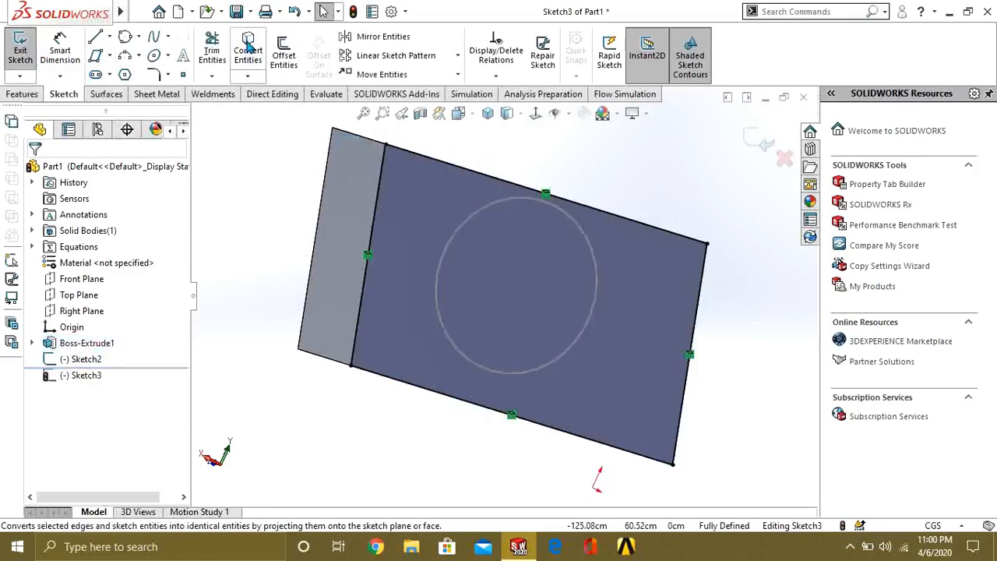
click(516, 286)
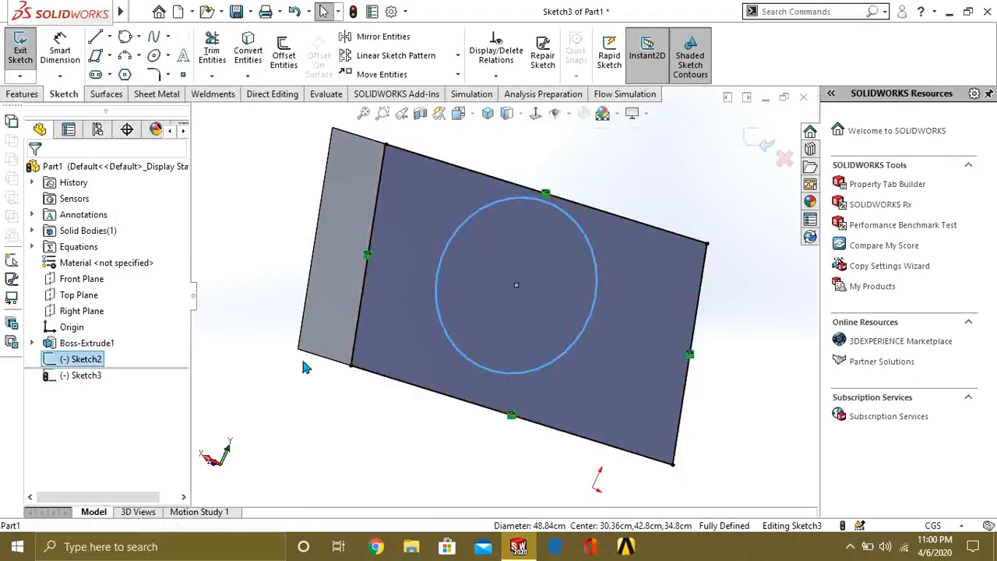
mouse_move(481, 220)
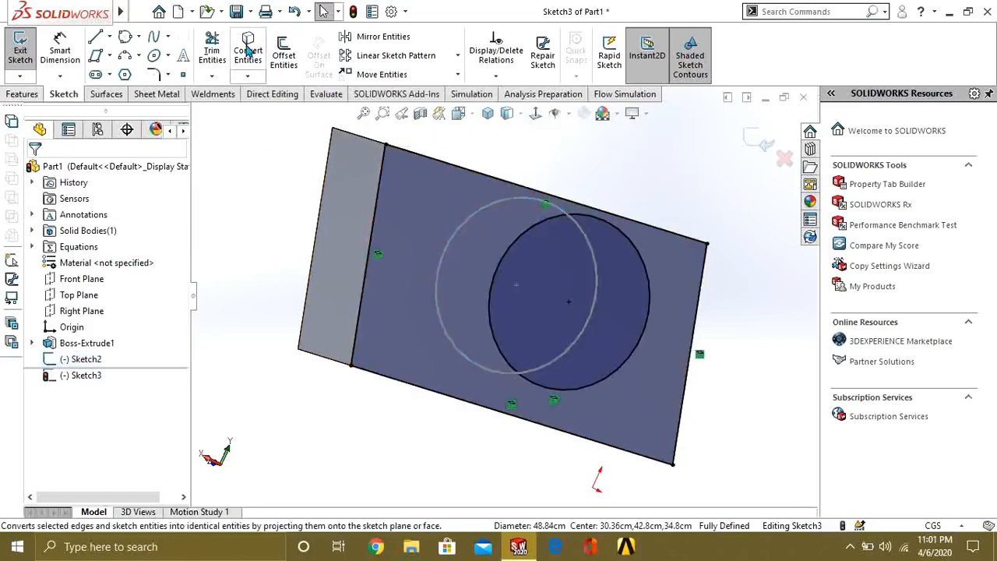
click(479, 234)
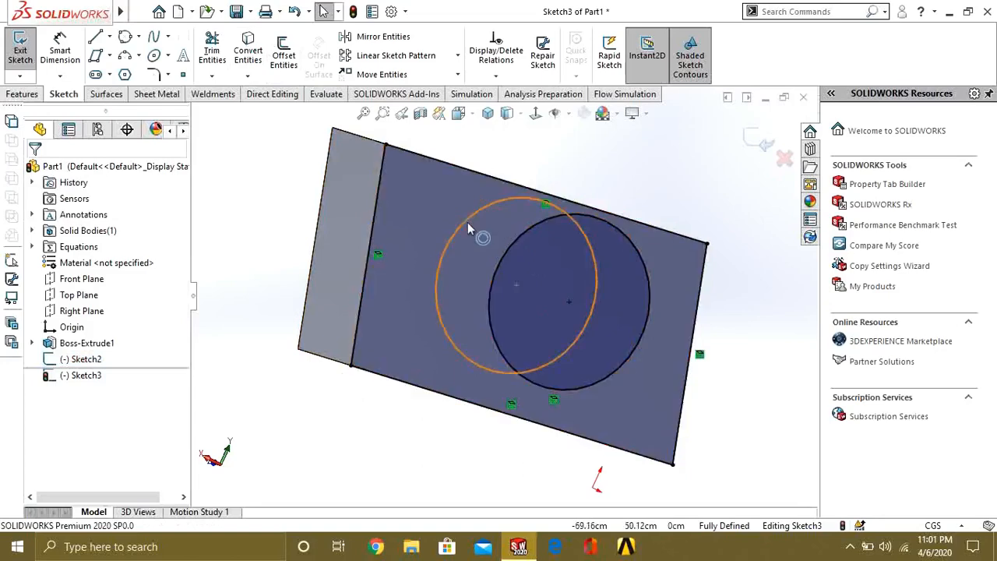